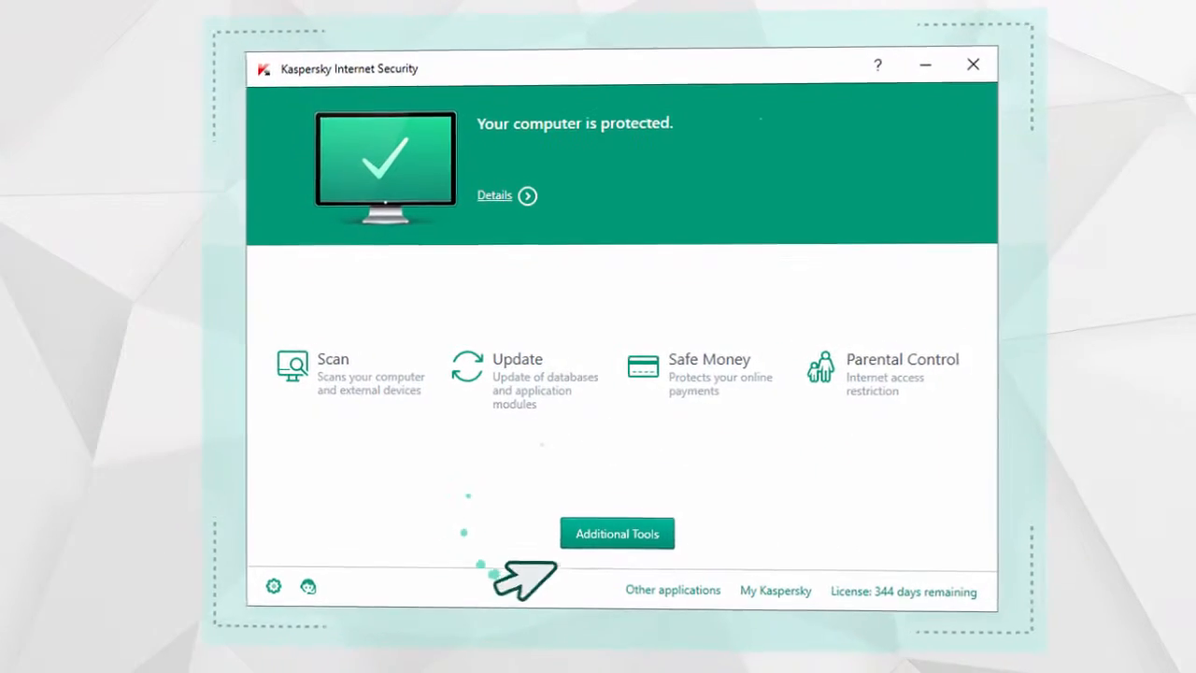
Step: Reach the Online Management welcome screen via Additional Tools and Management Console
{"action": "left_click", "coordinate": [617, 533]}
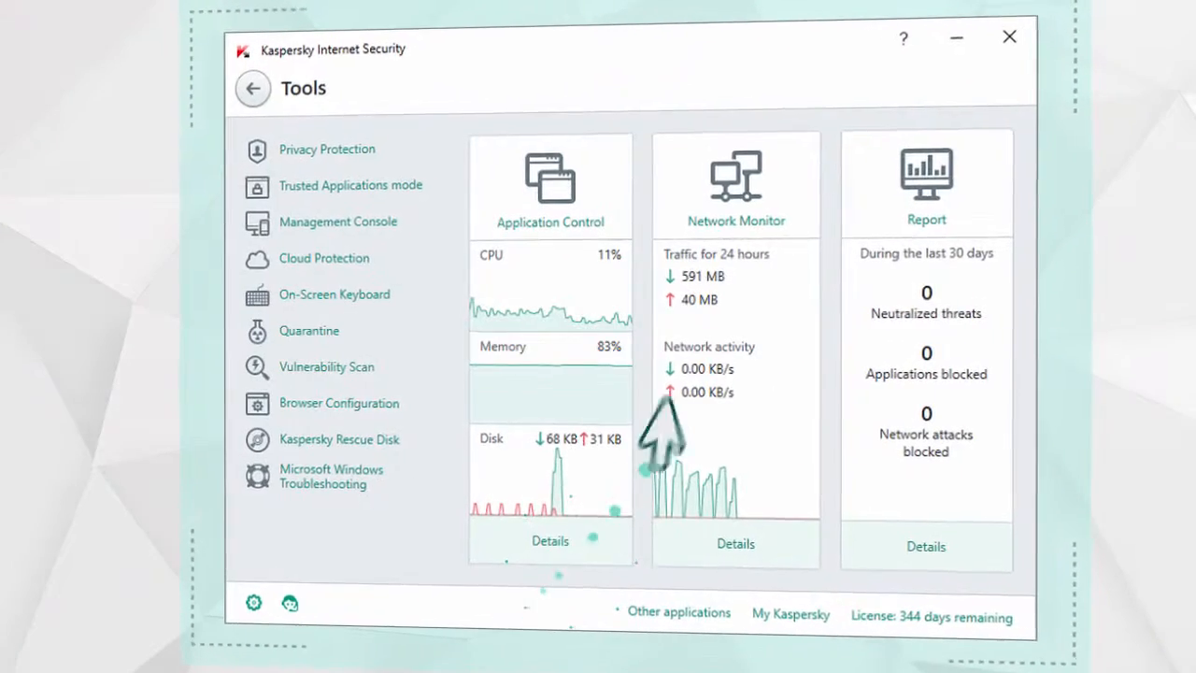
{"action": "left_click", "coordinate": [336, 221]}
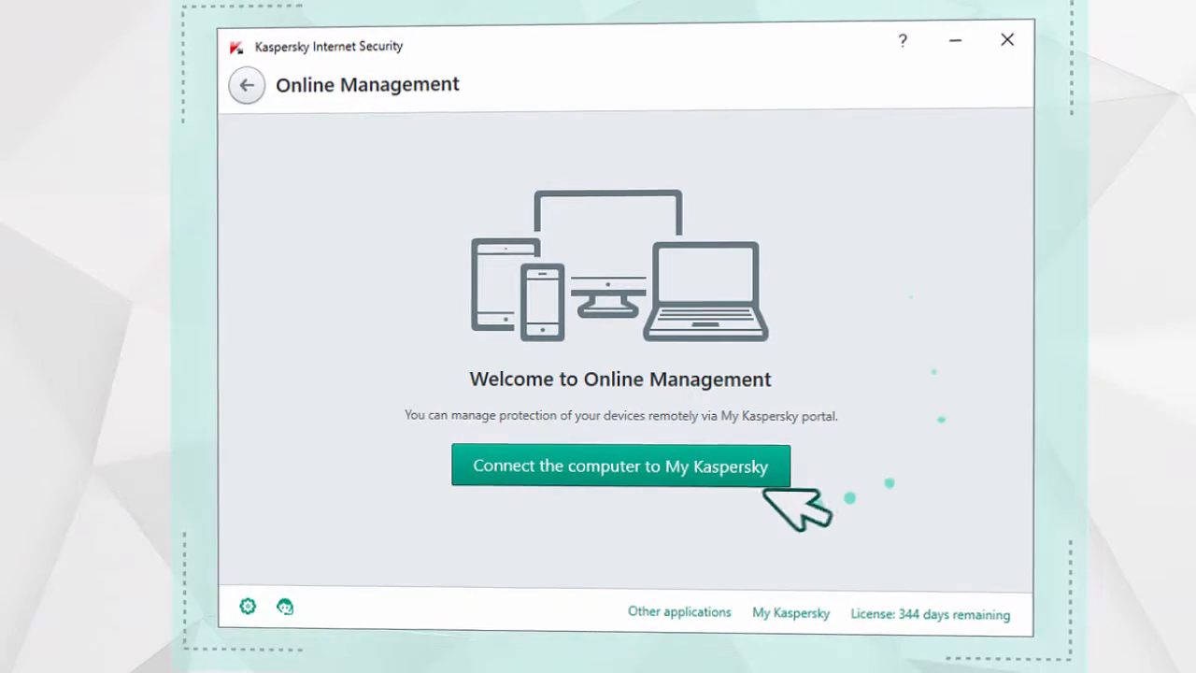
Step: Start connecting to My Kaspersky and register a new account with email and password
{"action": "left_click", "coordinate": [620, 465]}
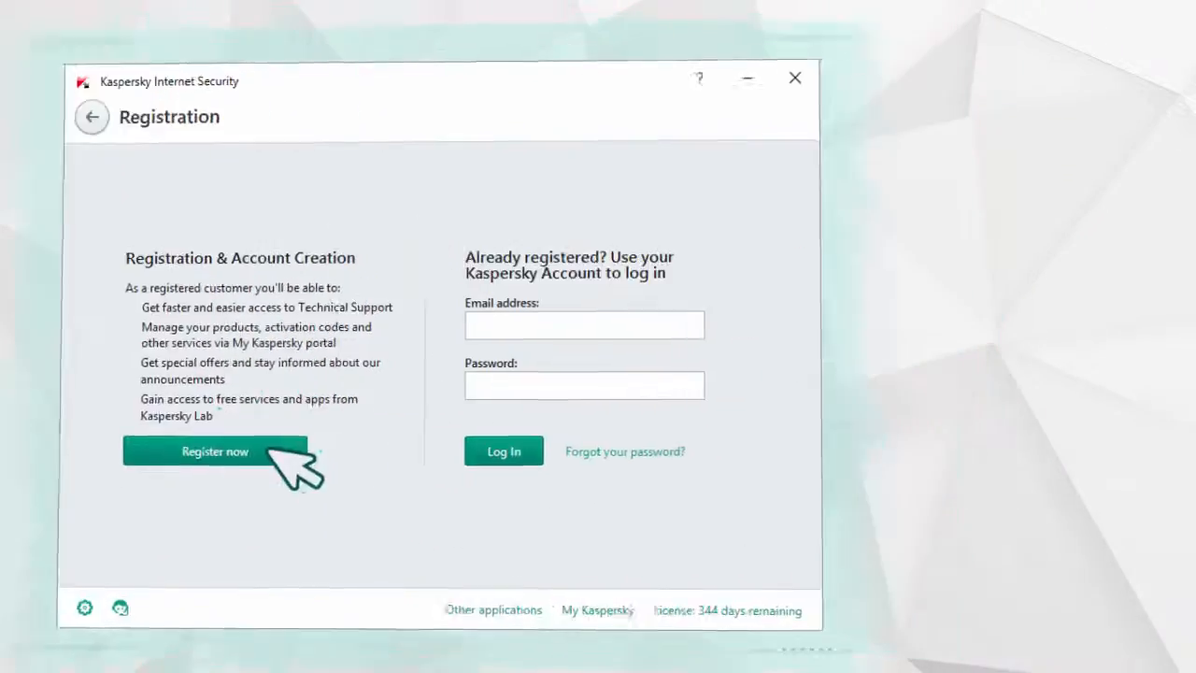
{"action": "left_click", "coordinate": [213, 451]}
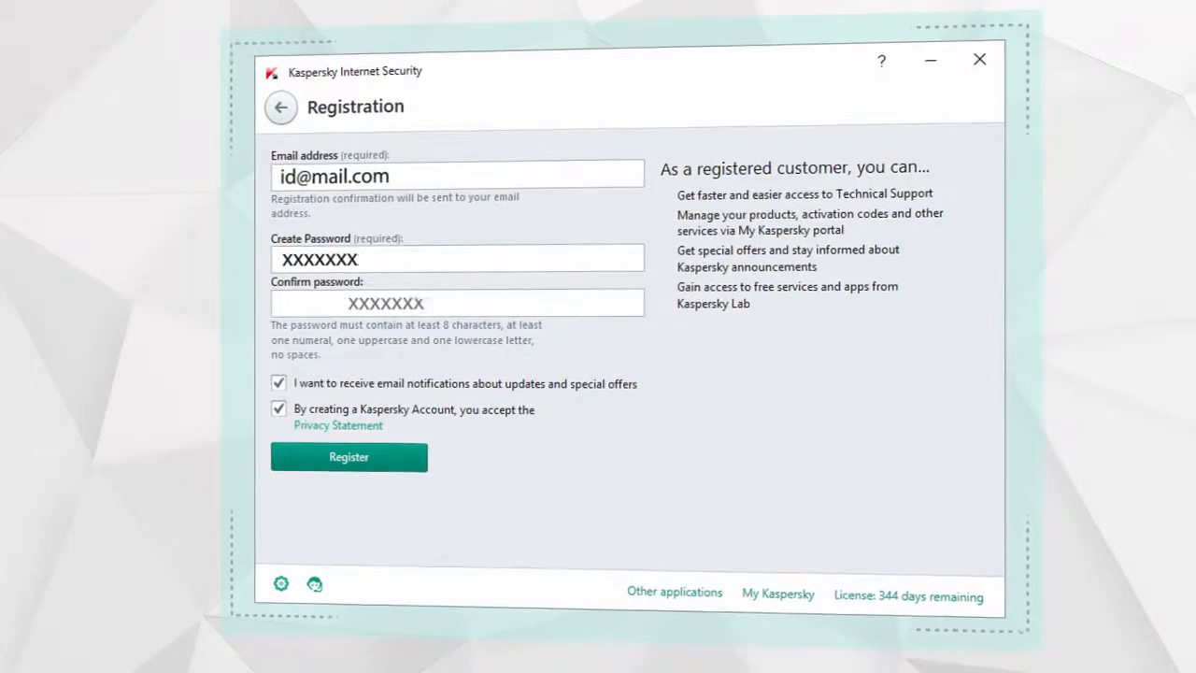
{"action": "left_click", "coordinate": [348, 456]}
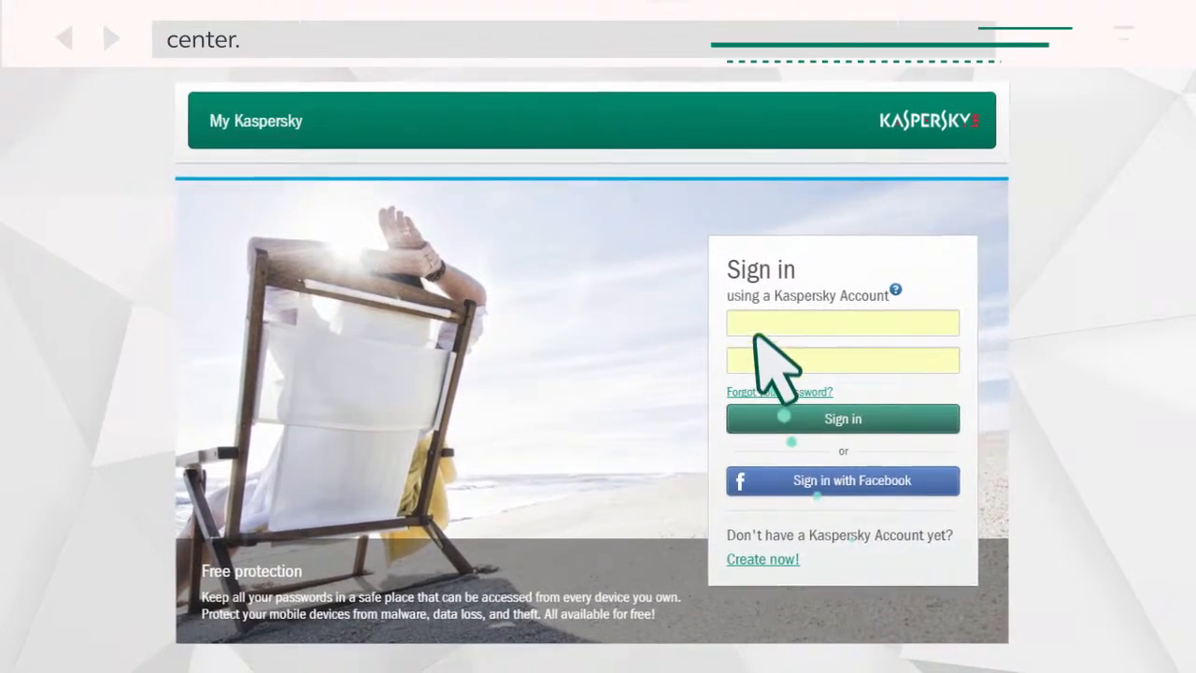
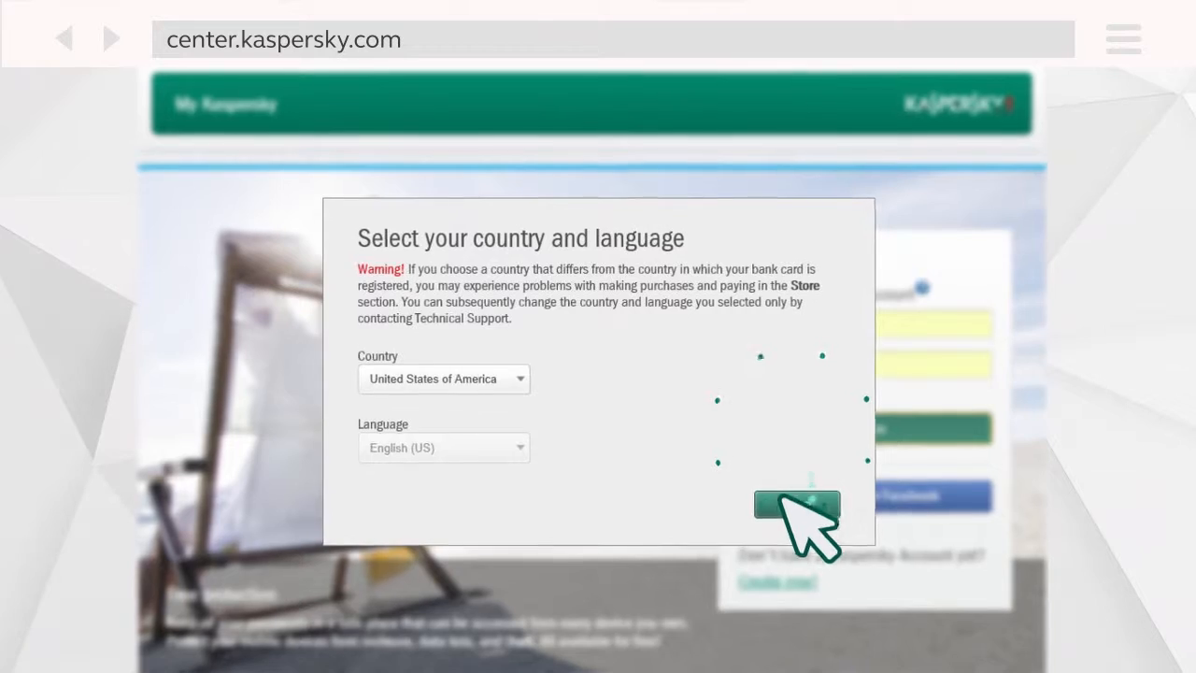
{"action": "left_click", "coordinate": [796, 505]}
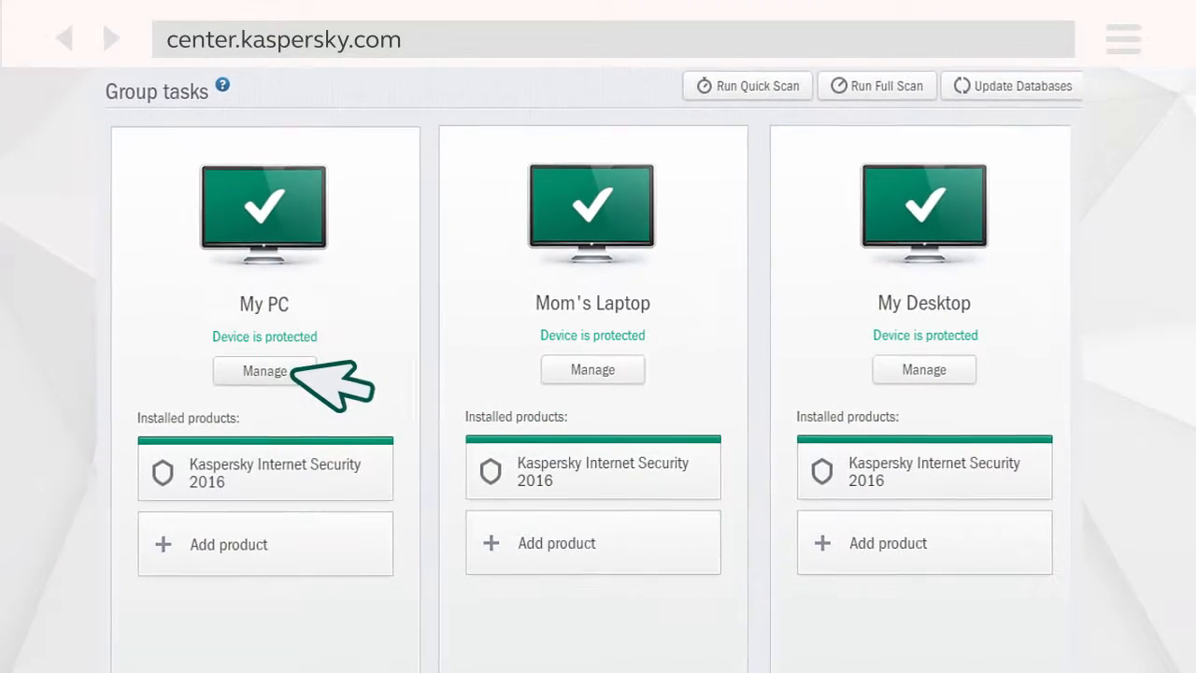
Step: Manage My PC remotely, reviewing its update status and protection components list
{"action": "left_click", "coordinate": [266, 371]}
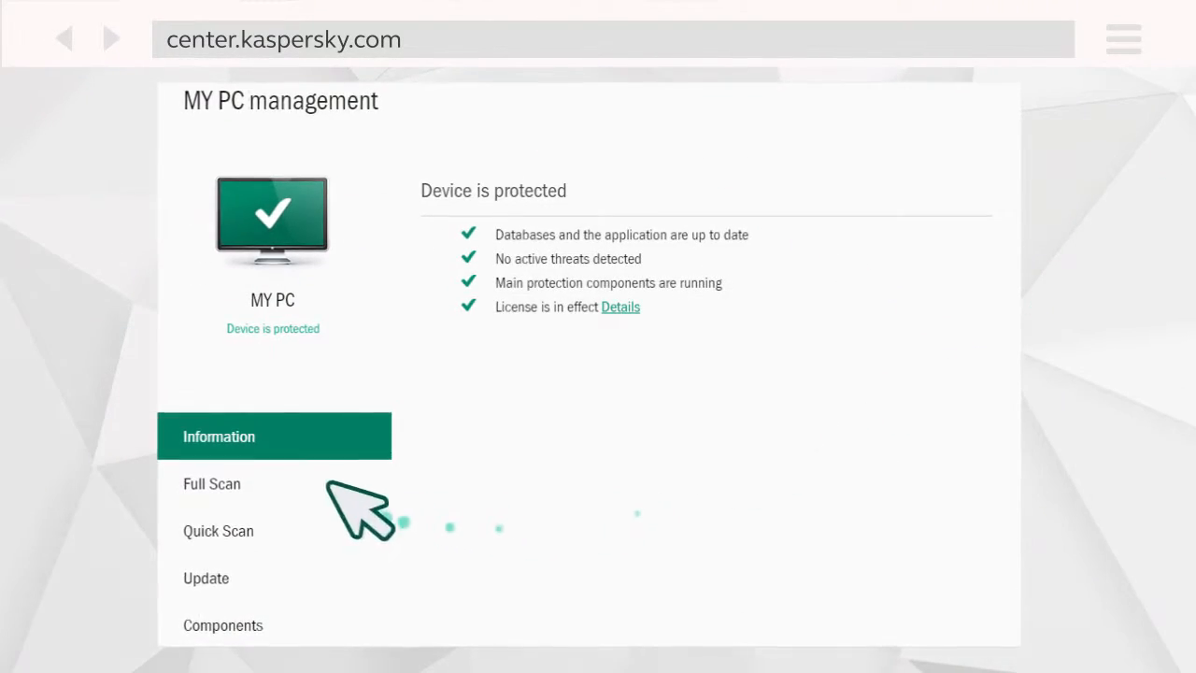
{"action": "left_click", "coordinate": [225, 577]}
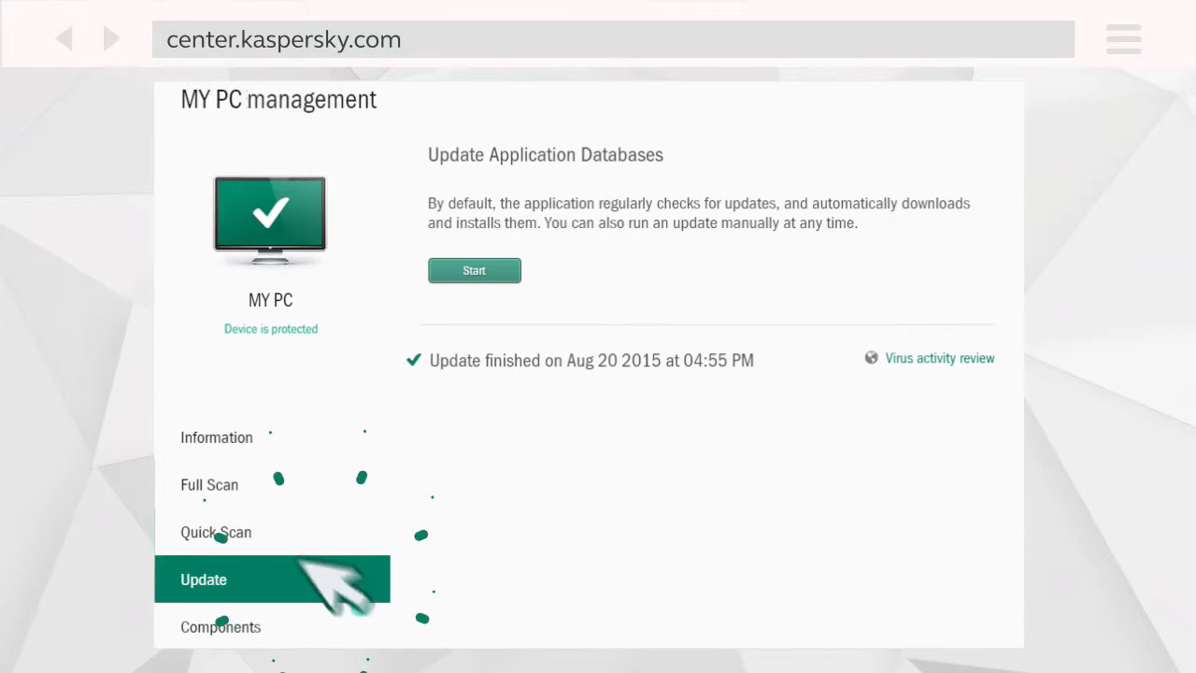
{"action": "left_click", "coordinate": [221, 626]}
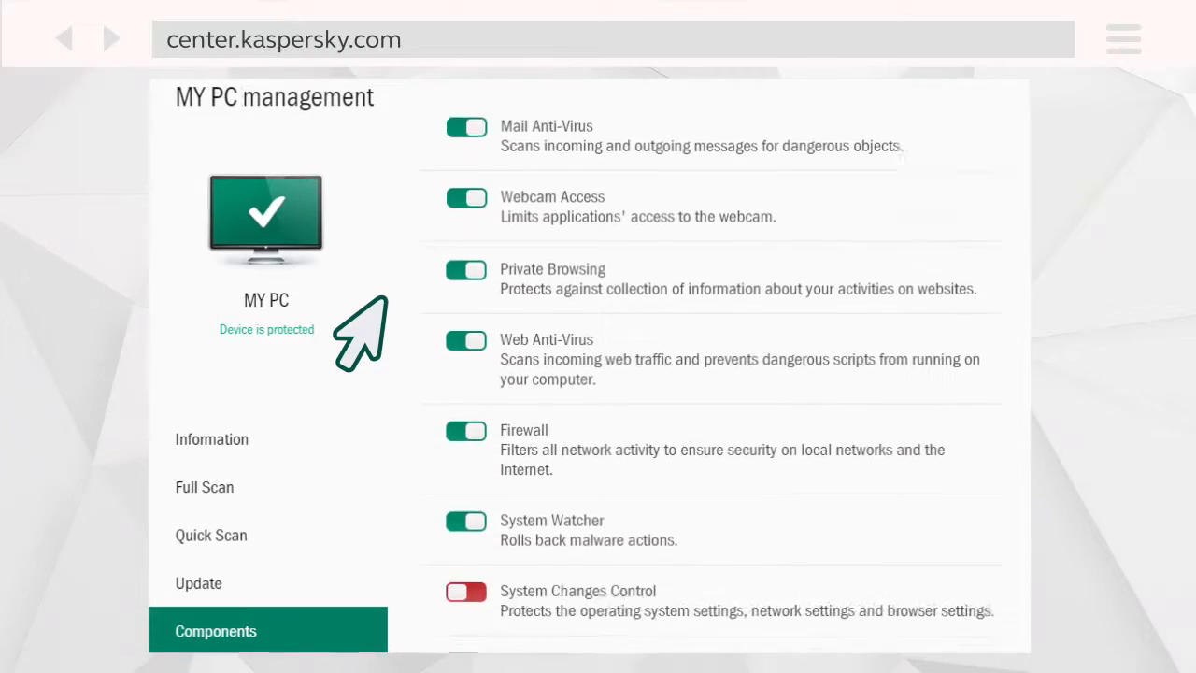
{"action": "scroll", "scroll_direction": "down", "scroll_amount": 3}
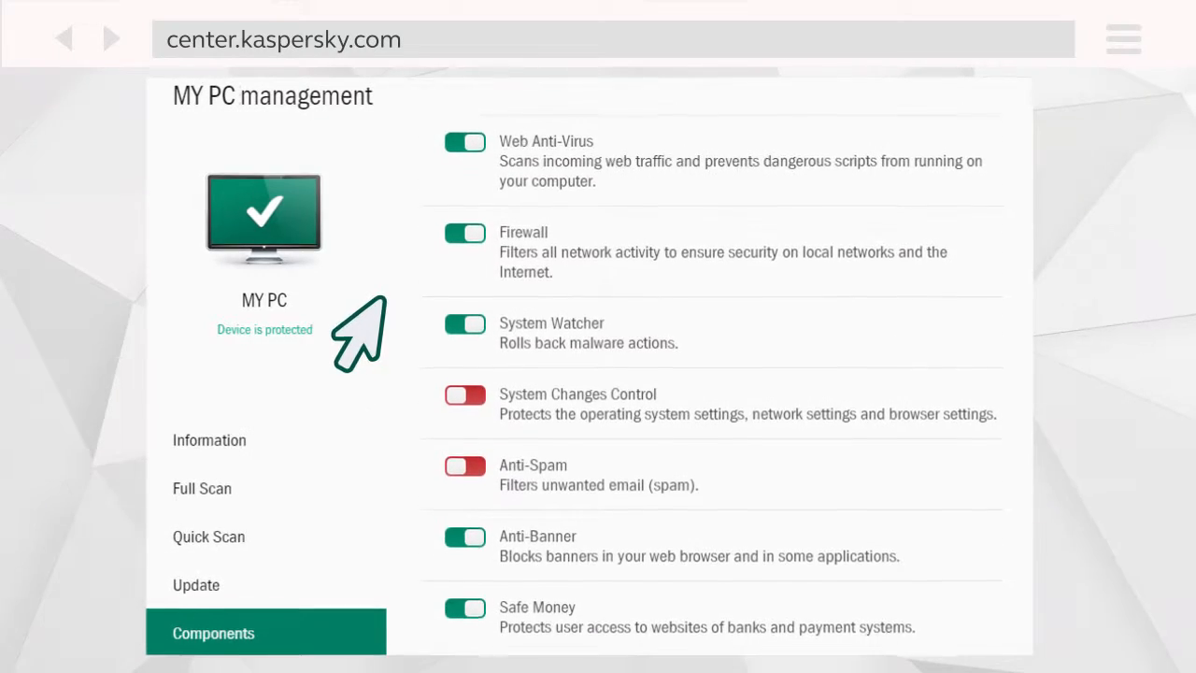